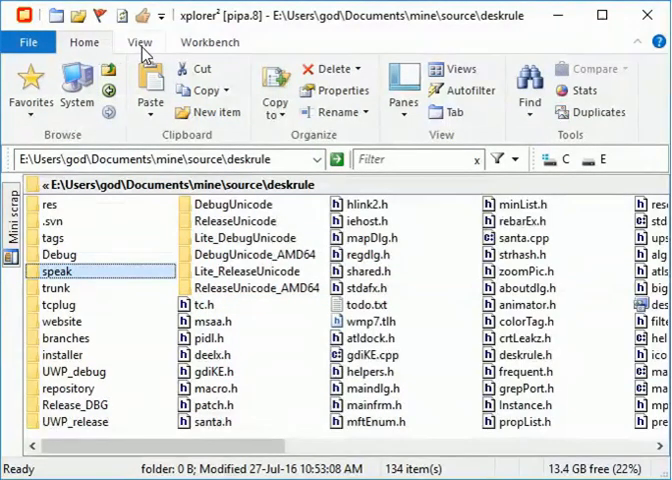
# Browse the View ribbon commands, then open the File menu offering 'Show normal menu'.
pyautogui.click(138, 42)
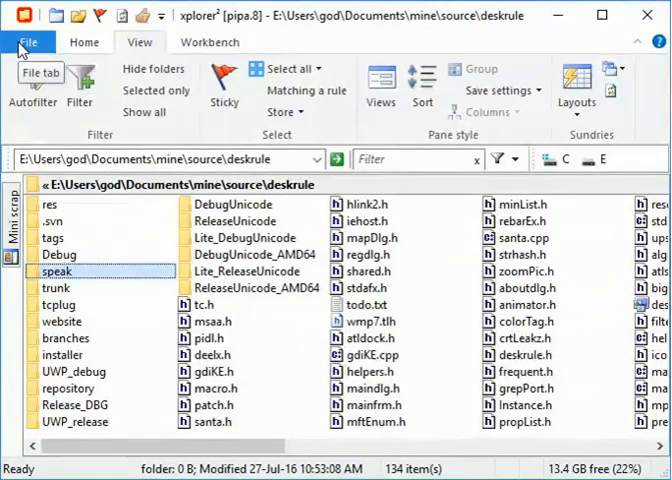
pyautogui.click(31, 42)
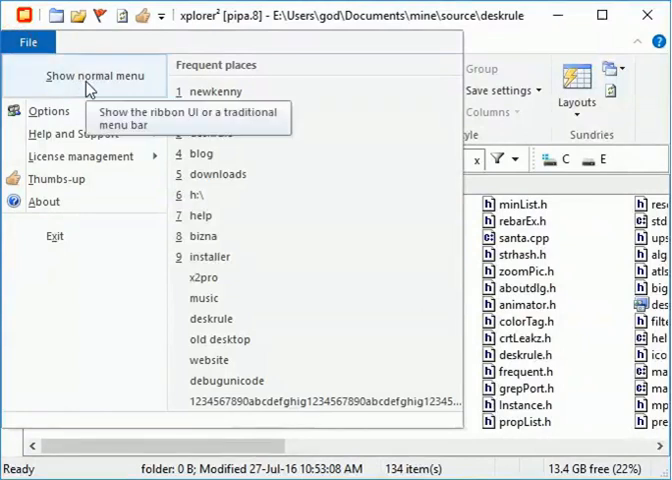
# Switch to the normal menu bar, start Actions > Export settings, and cancel the format prompt.
pyautogui.click(96, 76)
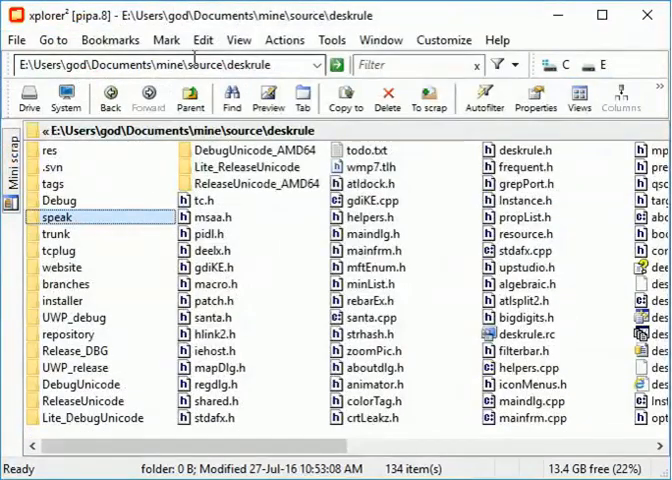
pyautogui.moveTo(270, 50)
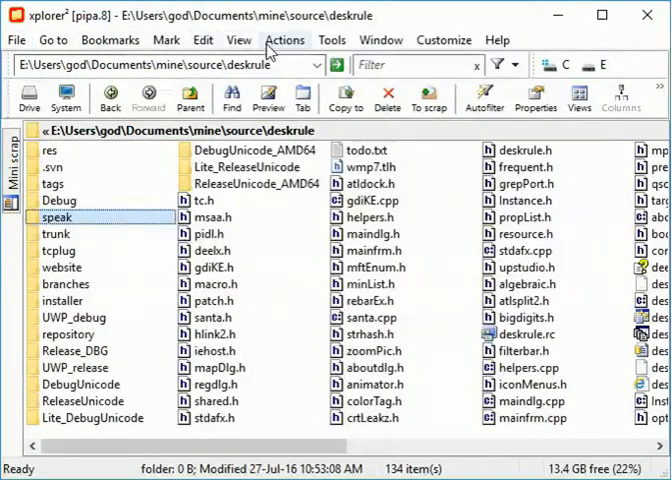
pyautogui.click(285, 40)
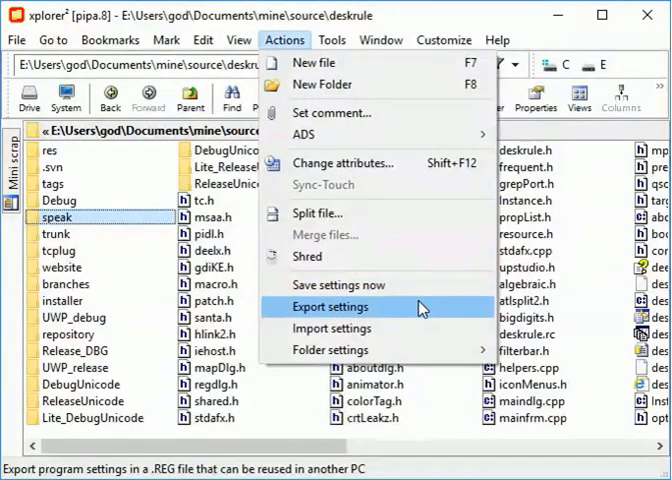
pyautogui.click(330, 306)
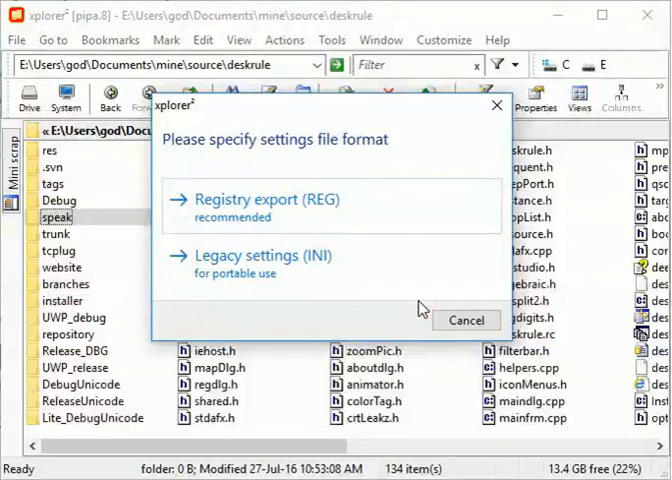
pyautogui.click(466, 320)
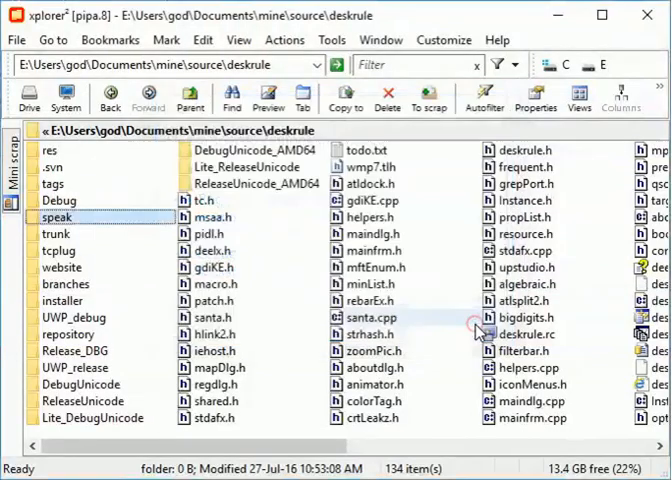
# Restore the ribbon layout and open File > Help and Support > Command finder.
pyautogui.click(238, 39)
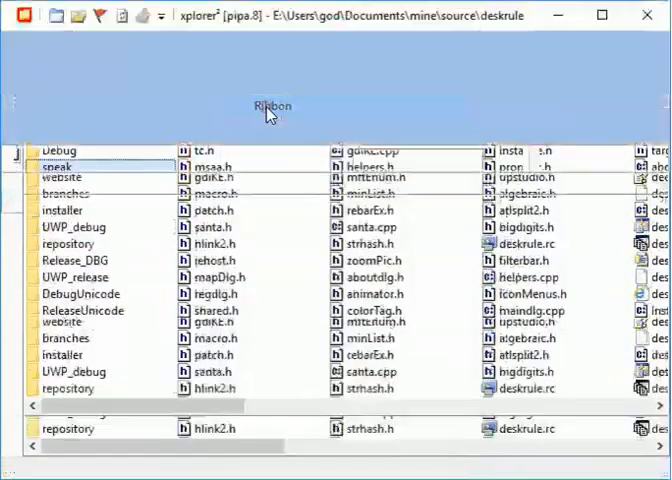
pyautogui.click(270, 106)
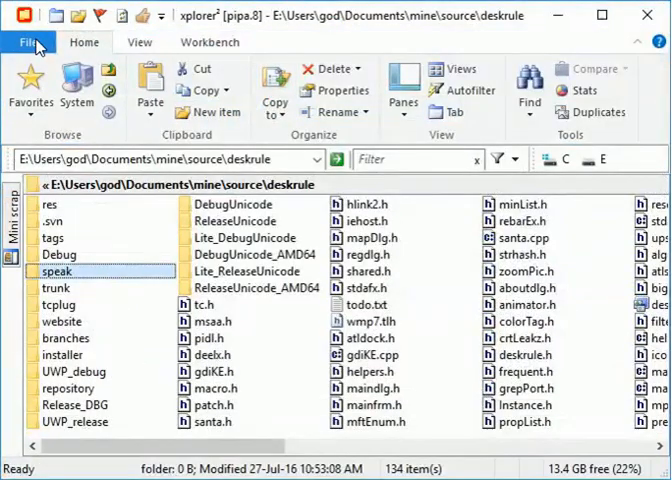
pyautogui.click(28, 42)
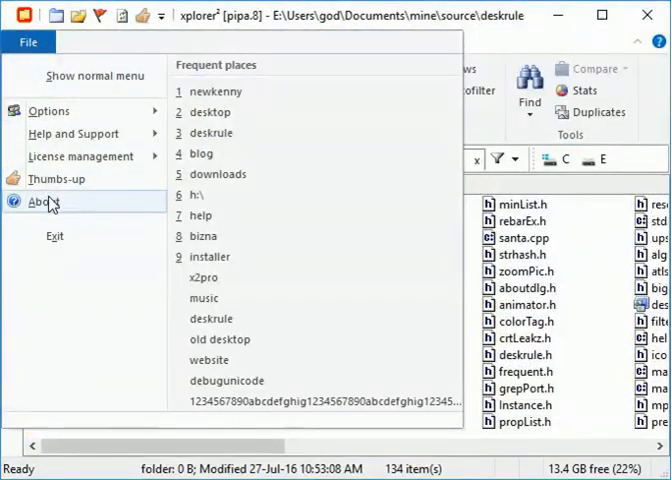
pyautogui.moveTo(72, 133)
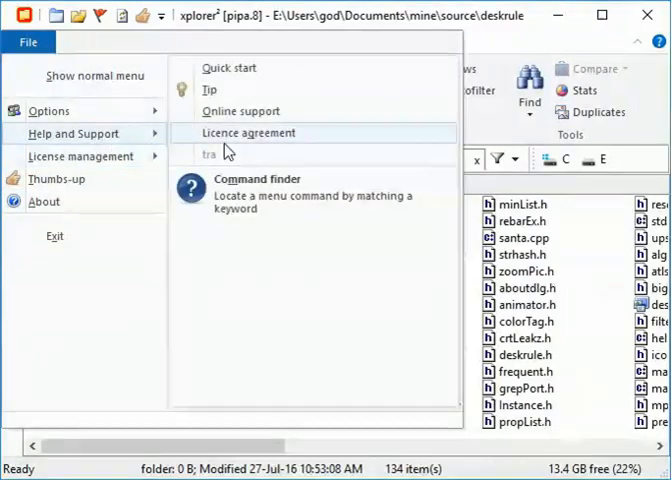
pyautogui.moveTo(255, 194)
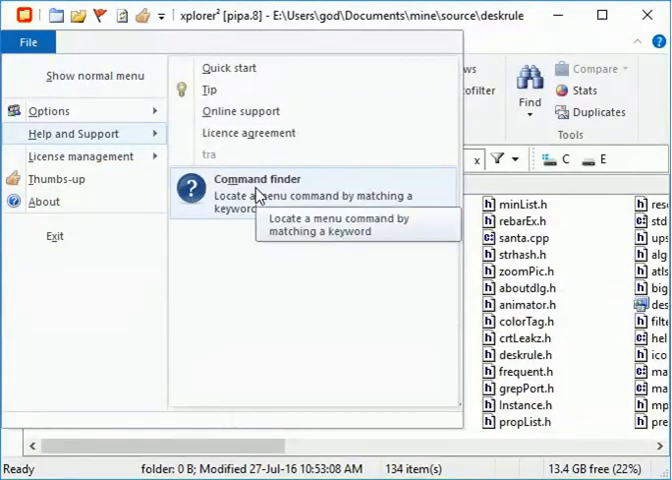
pyautogui.click(258, 179)
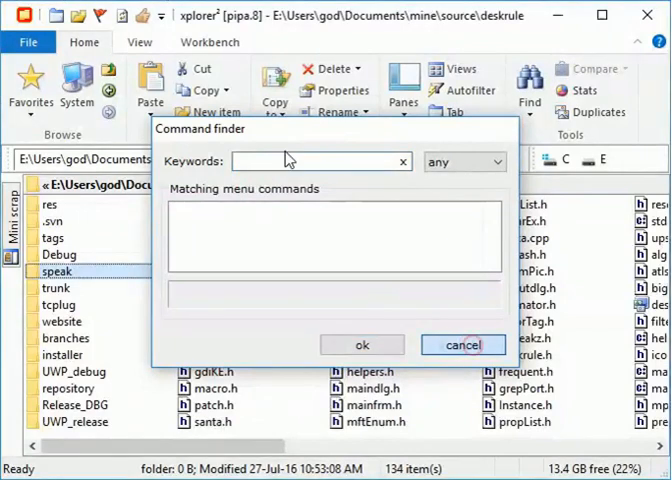
# Dismiss Command finder, add it to the Quick Access Toolbar, and launch it from there.
pyautogui.click(463, 344)
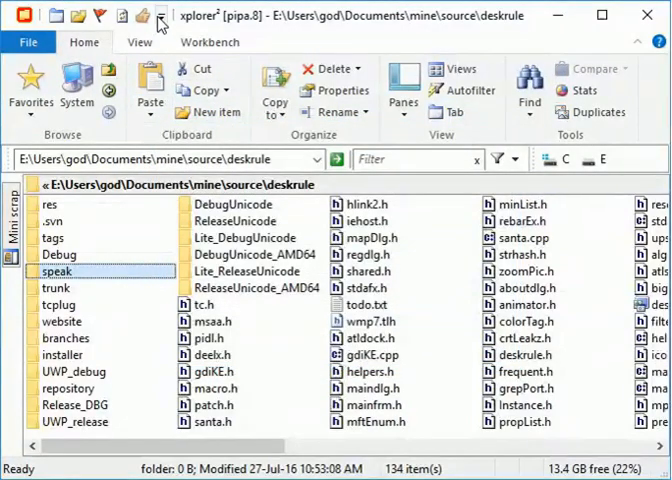
pyautogui.click(158, 22)
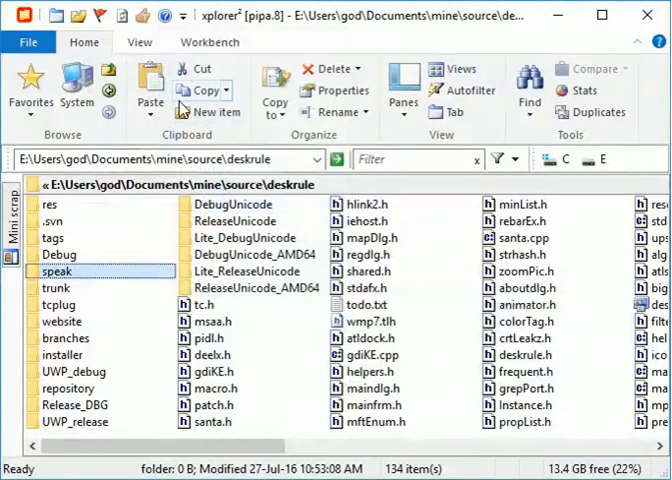
pyautogui.click(158, 13)
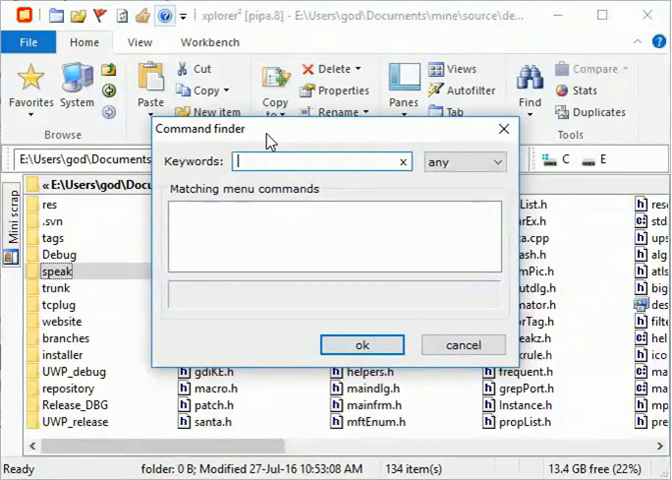
# Search 'expo' in Command finder, run Export settings, and cancel its format prompt.
pyautogui.write('export')
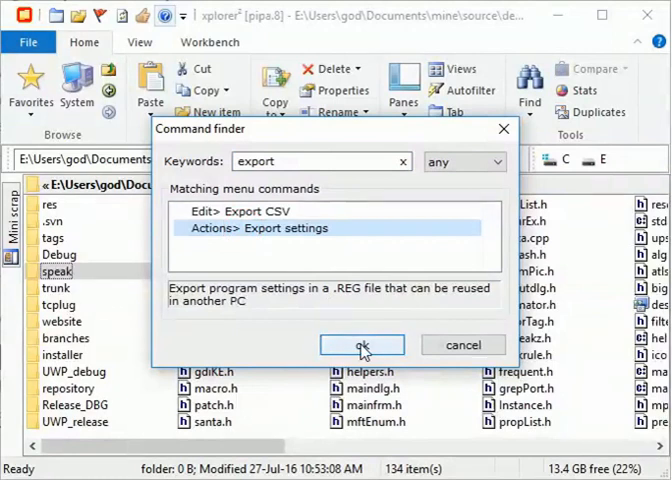
pyautogui.click(363, 344)
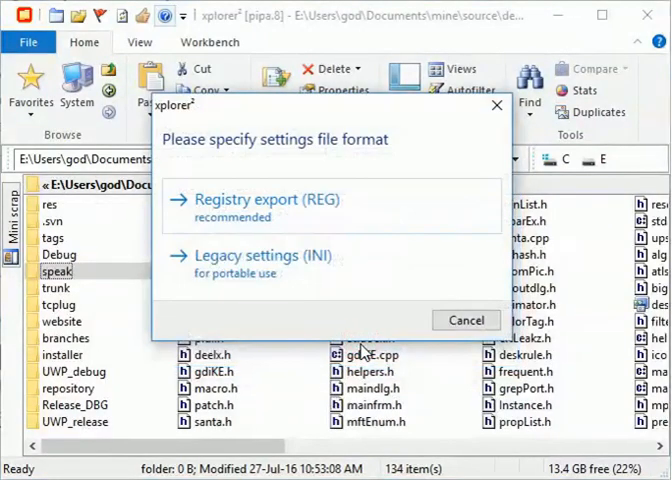
pyautogui.moveTo(466, 320)
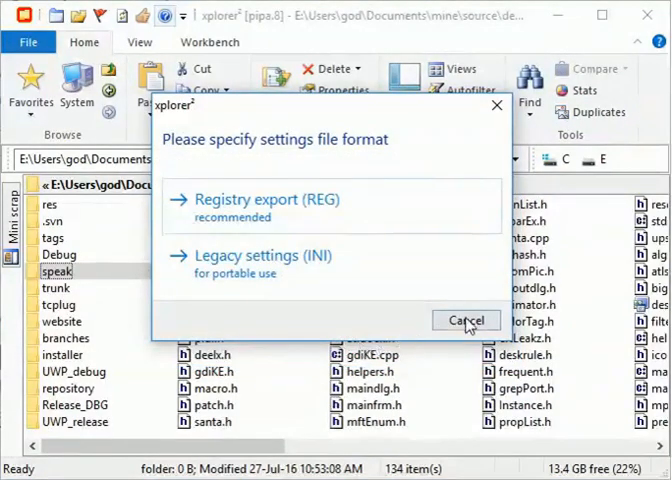
pyautogui.click(466, 320)
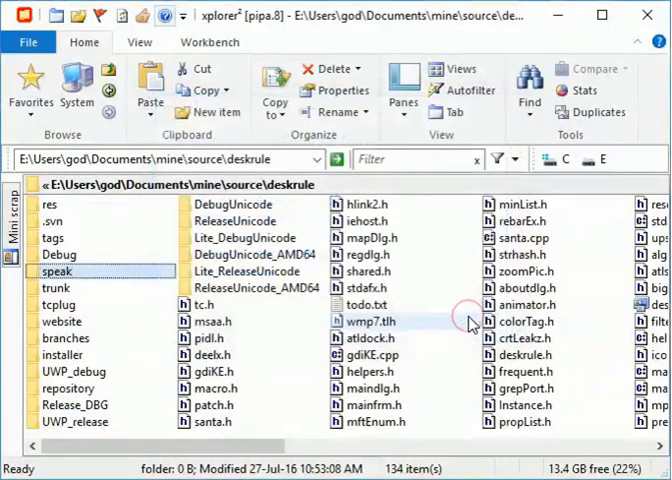